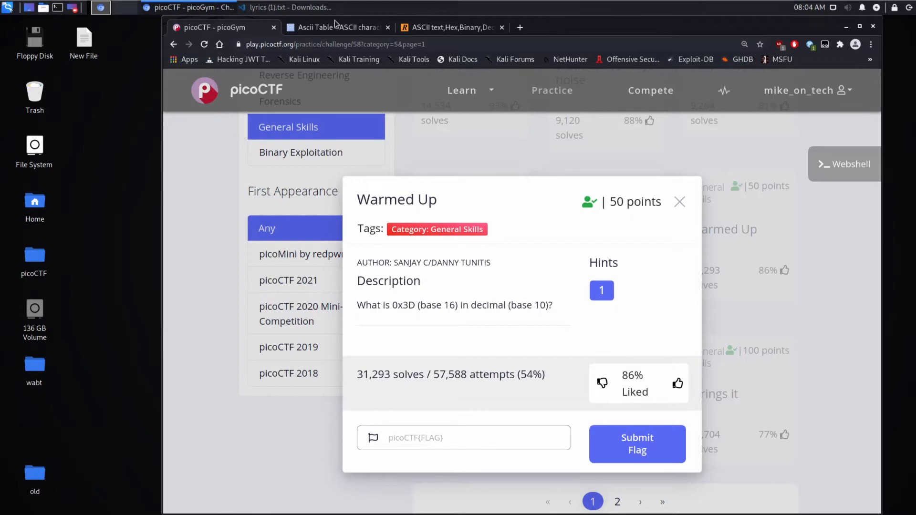
mouse_move(100, 105)
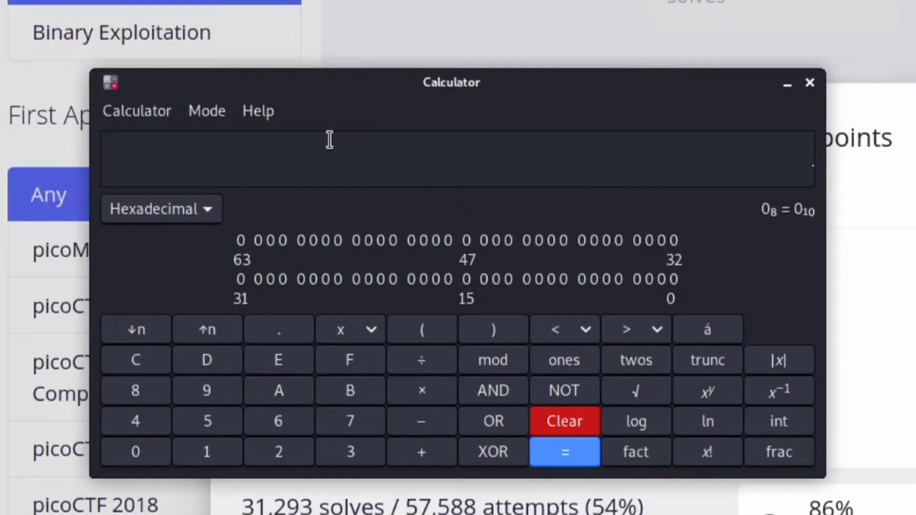
Enter hex 3D in Calculator's Hexadecimal mode to read its decimal value.
type("3d")
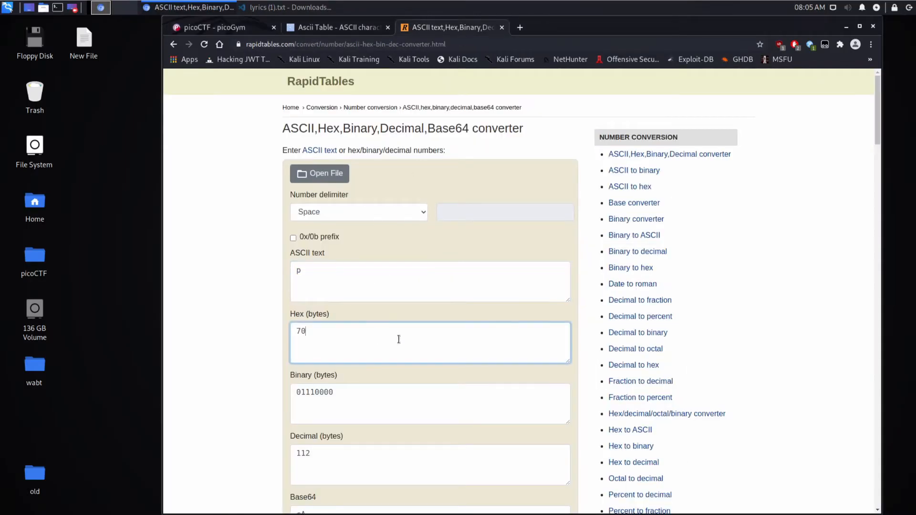
Convert hex 3D in the RapidTables Hex (bytes) box to get decimal 61.
type("3d")
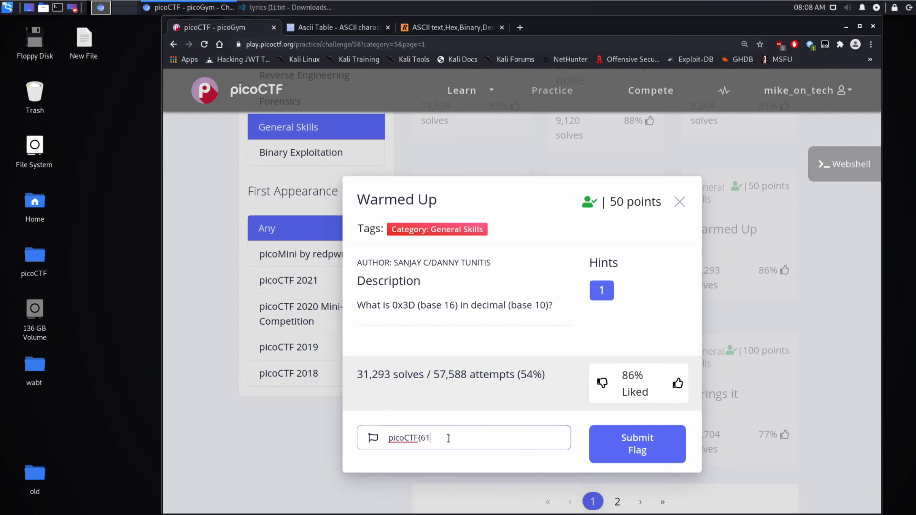
Submit the flag picoCTF{61} and dismiss the 'Hurray!' solved notification.
left_click(636, 444)
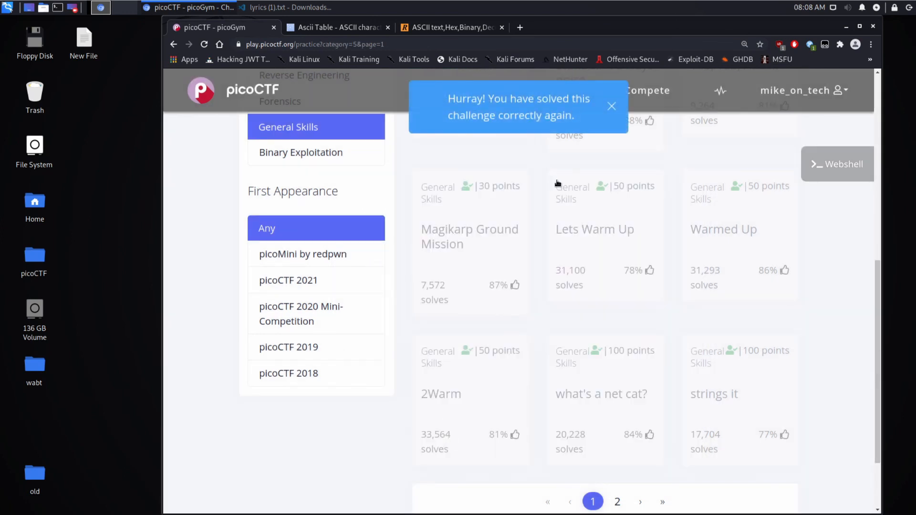
left_click(611, 106)
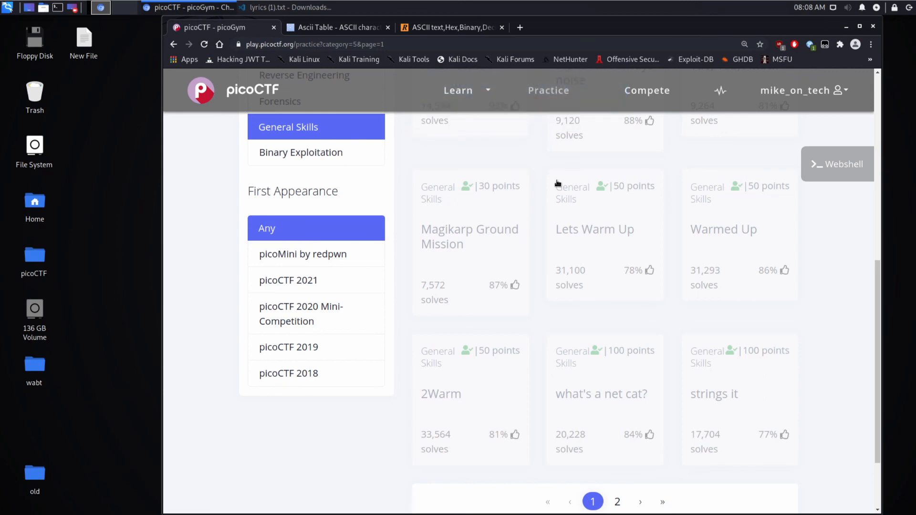